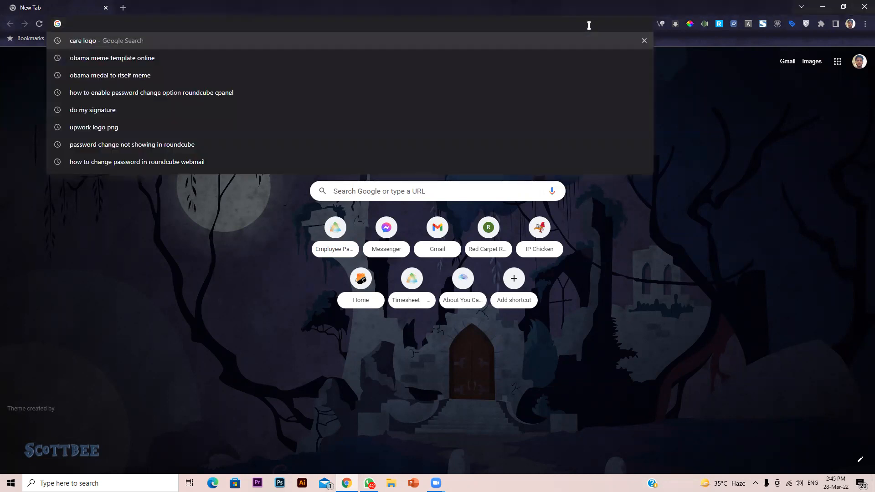
Go to the crystaldisabilityservices.com.au Webmail login page on port 2096 via the address bar suggestion
type("httpsL")
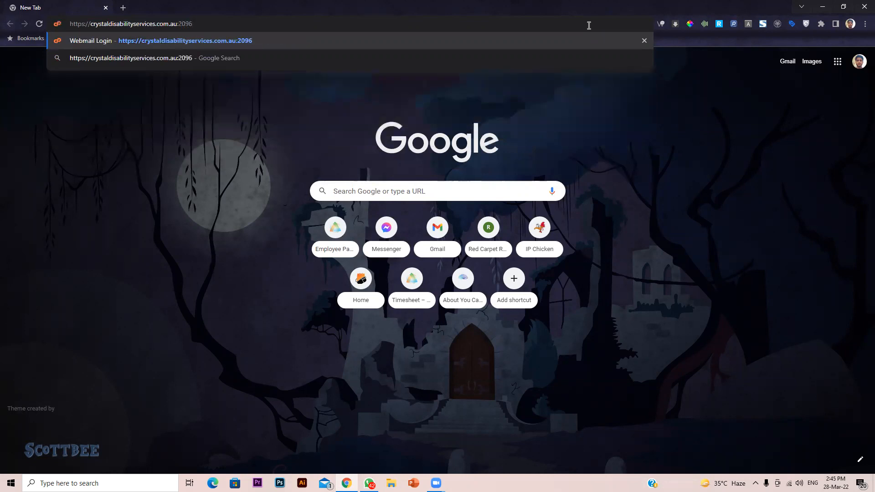
left_click(186, 40)
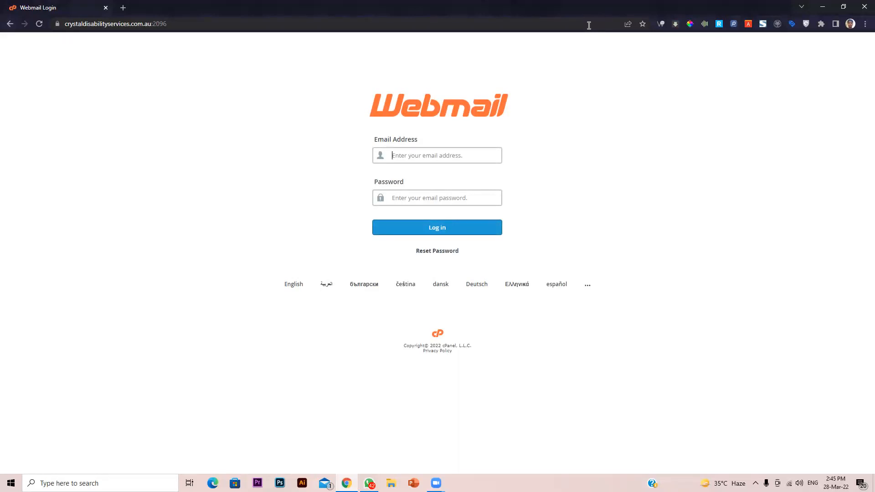
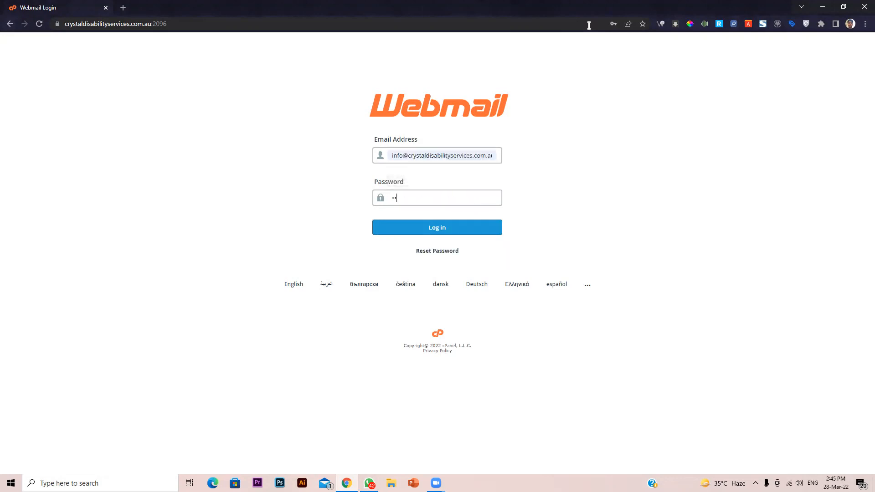
left_click(436, 227)
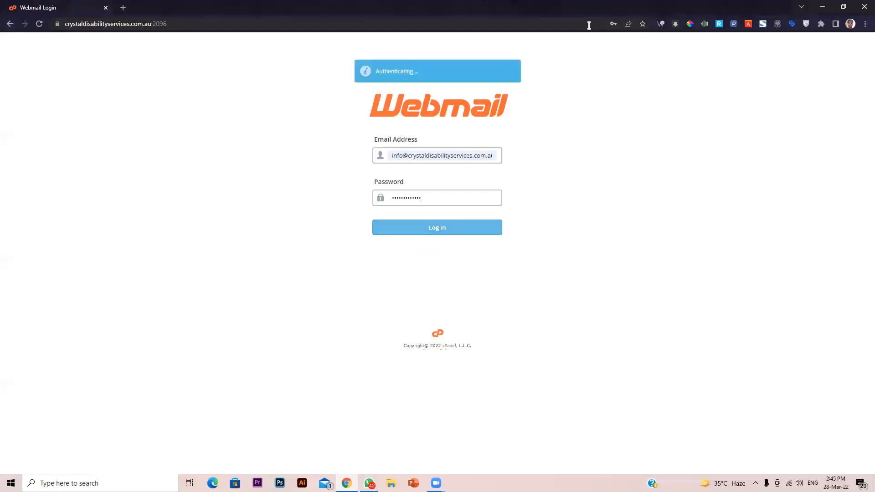
left_click(437, 226)
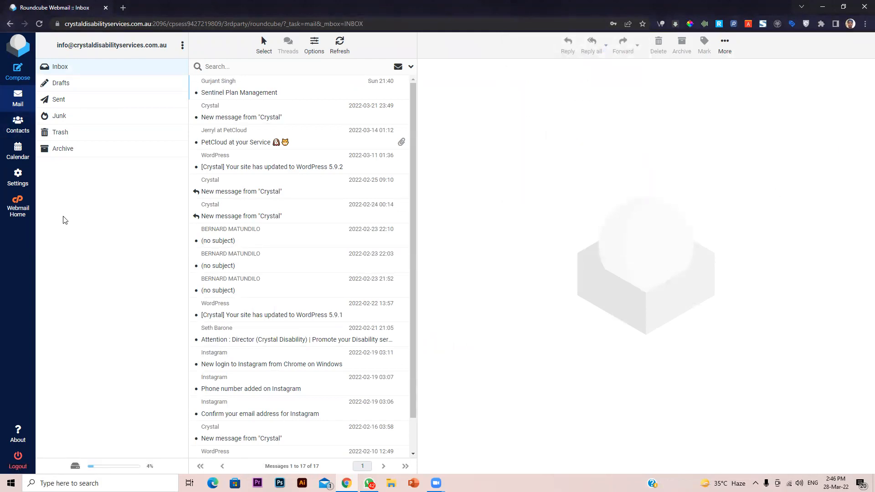
mouse_move(18, 207)
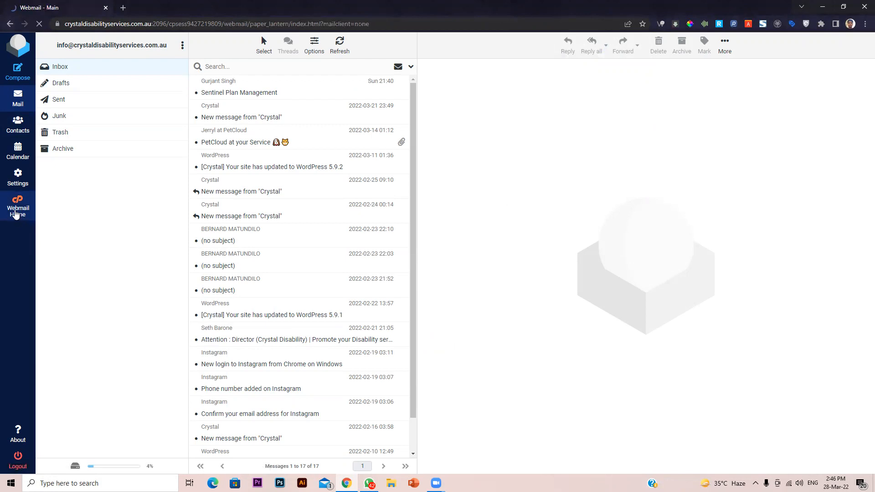
left_click(17, 210)
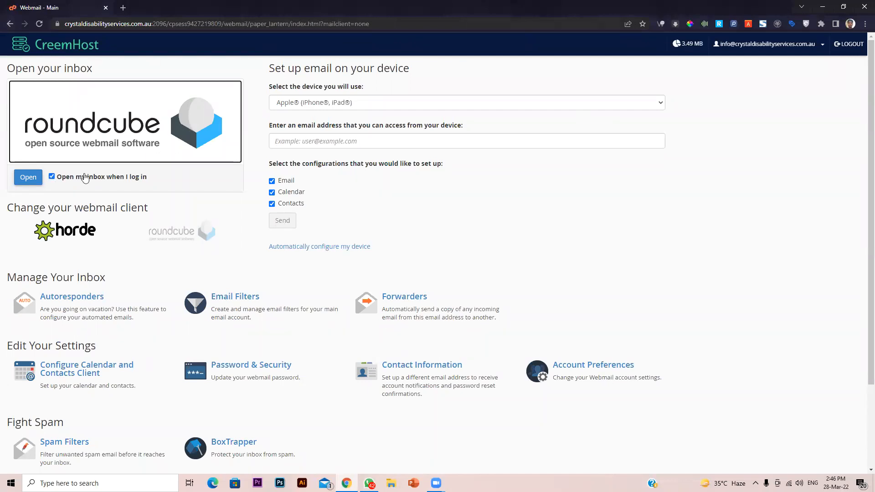
scroll("down", 3)
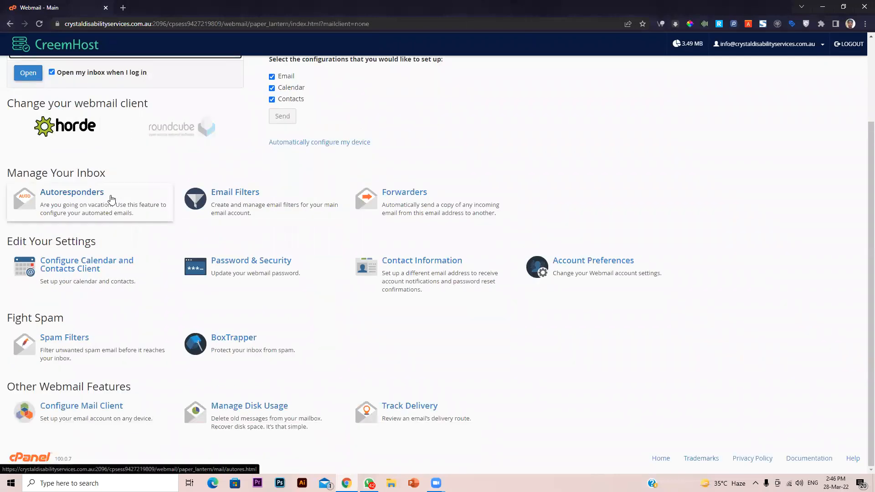
scroll("up", 3)
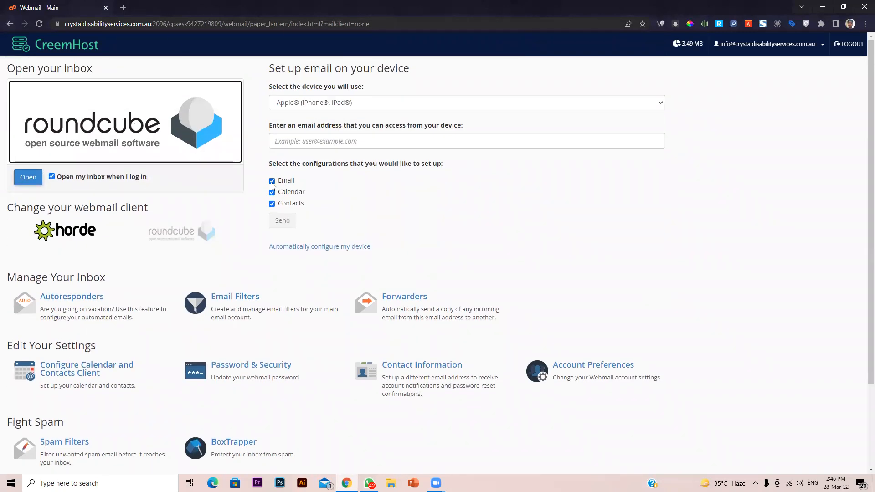
mouse_move(784, 50)
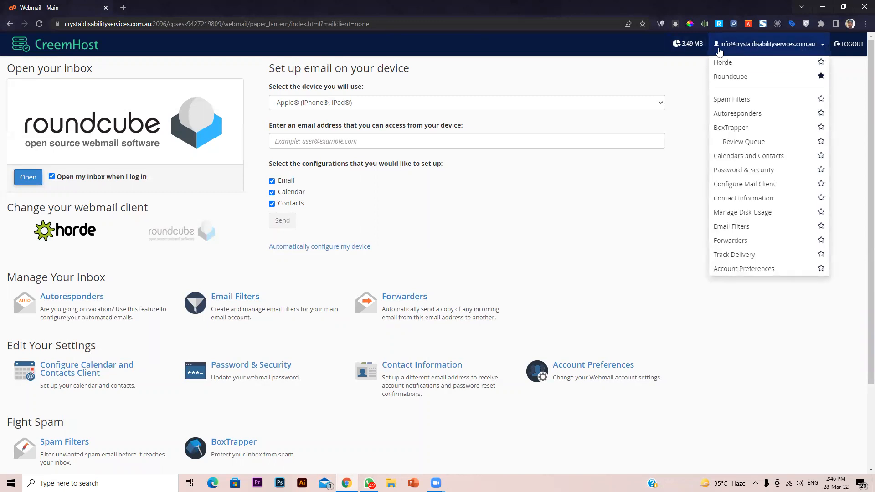
mouse_move(687, 44)
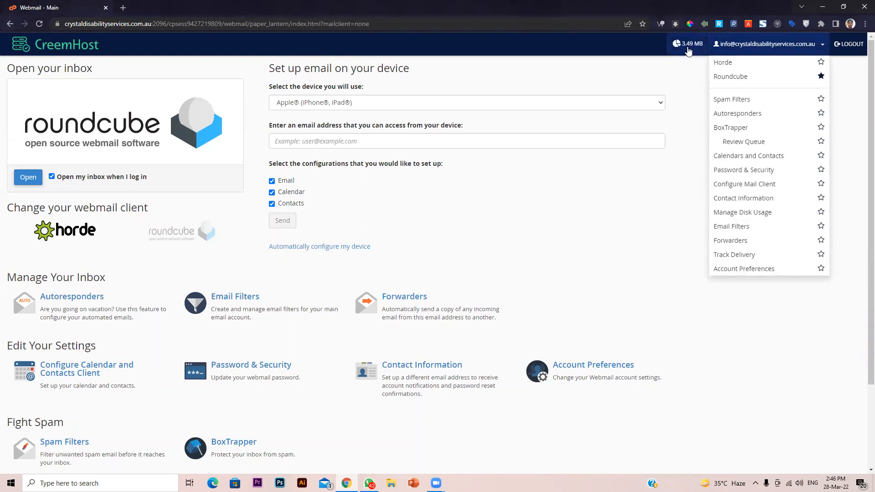
mouse_move(697, 56)
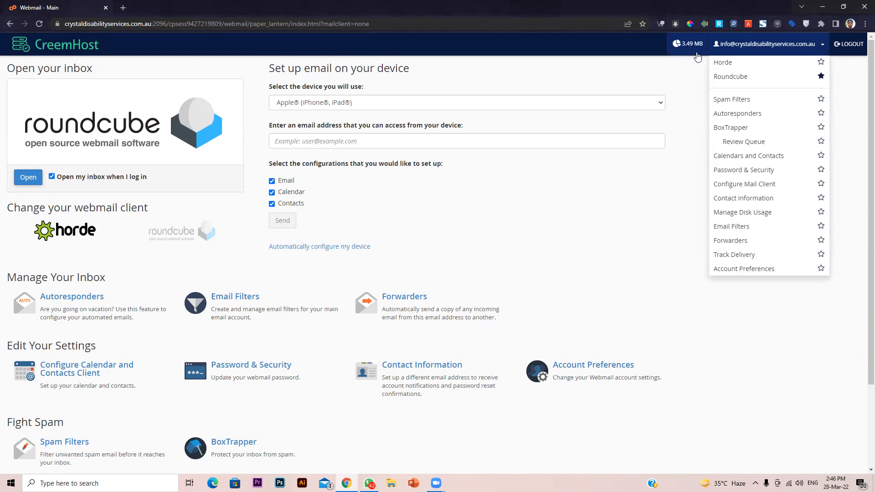
mouse_move(777, 49)
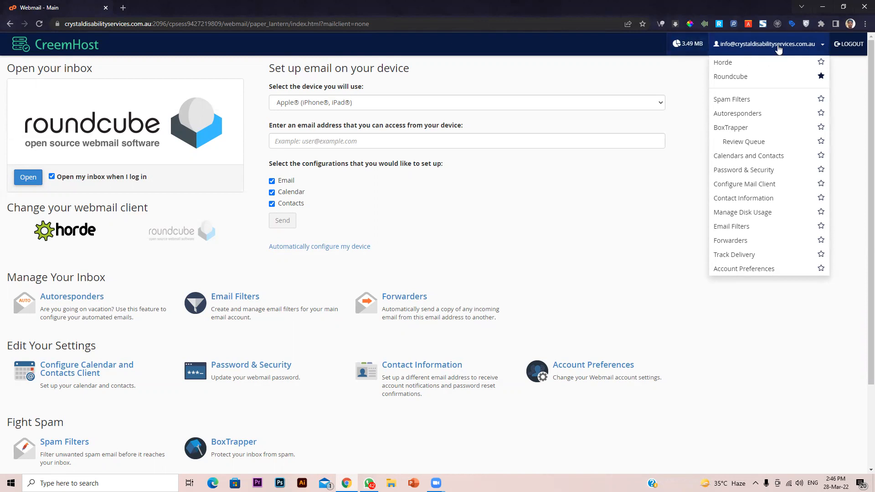
mouse_move(690, 71)
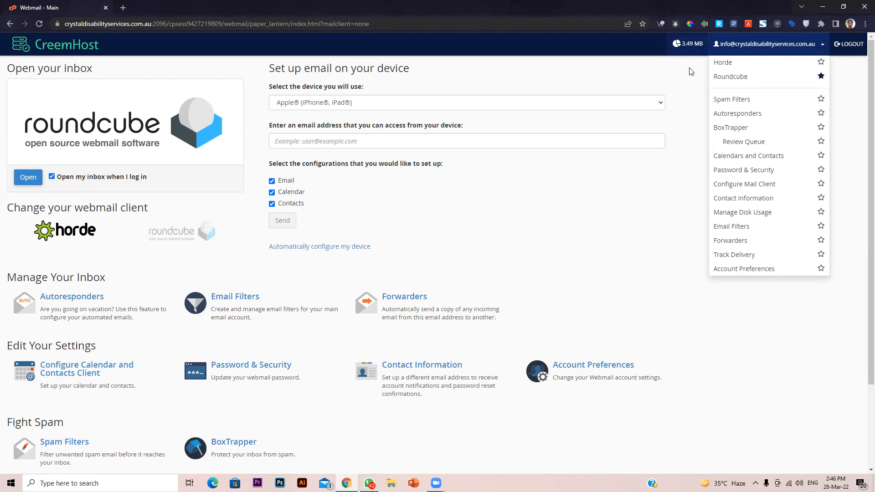
scroll("down", 3)
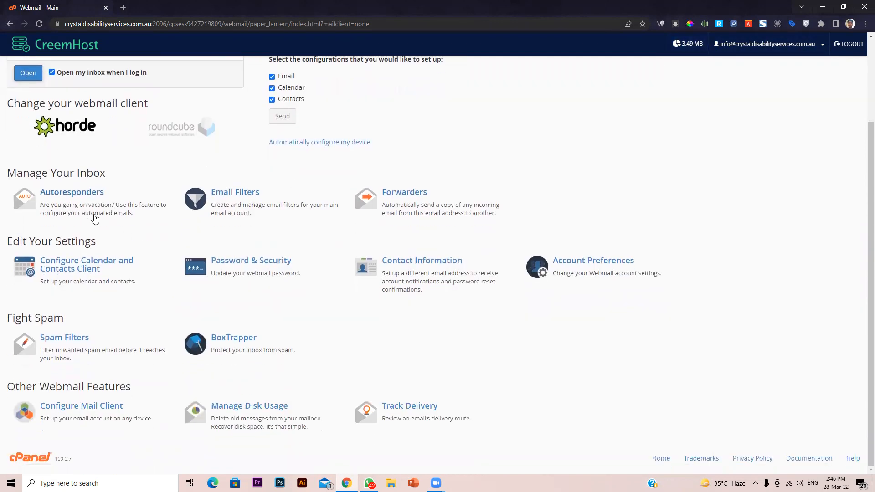
mouse_move(342, 250)
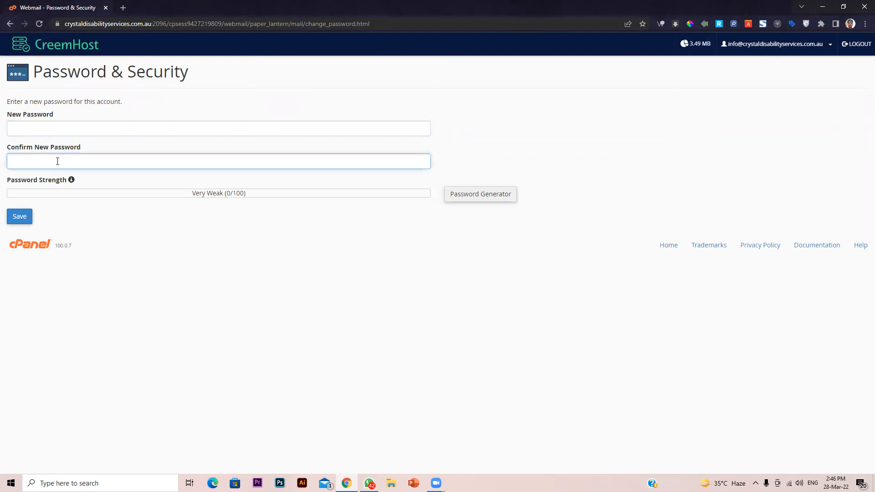
mouse_move(227, 296)
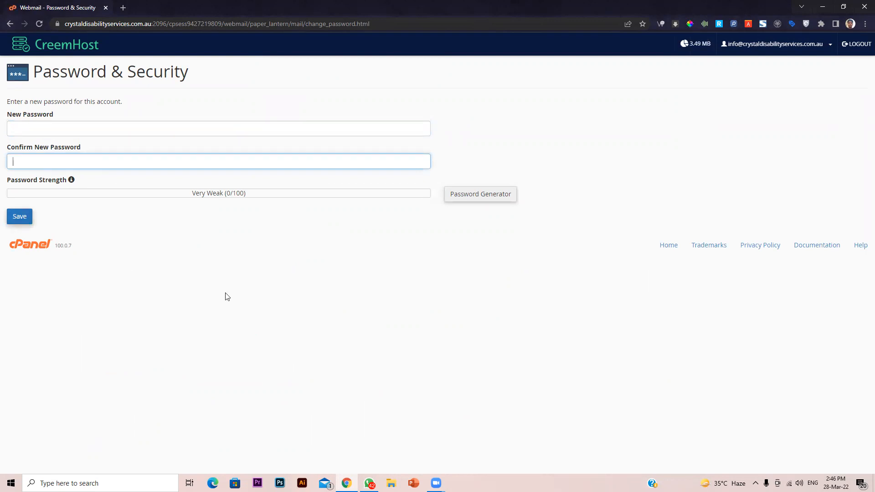
mouse_move(68, 100)
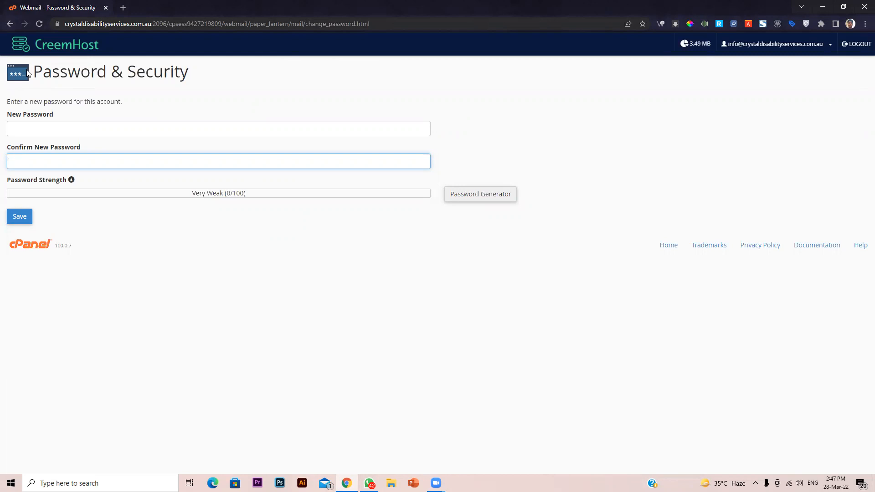
Choose Password & Security under Edit Your Settings to reach the new-password form
left_click(218, 161)
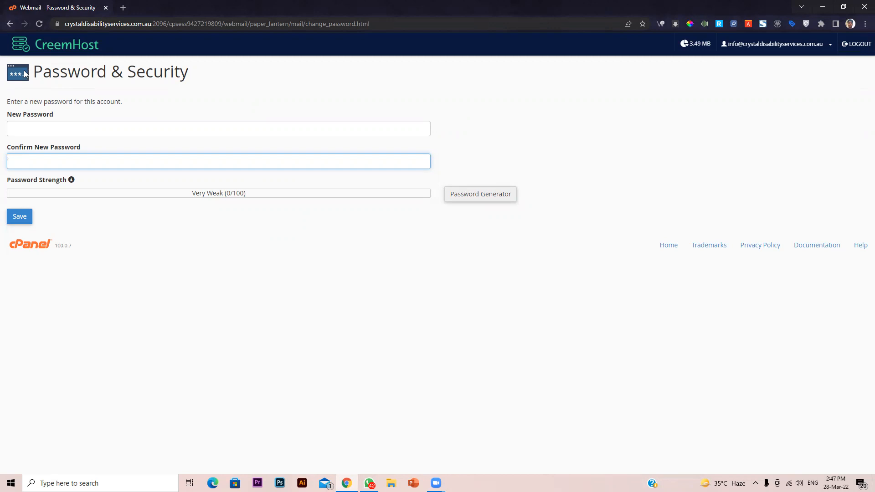
mouse_move(607, 262)
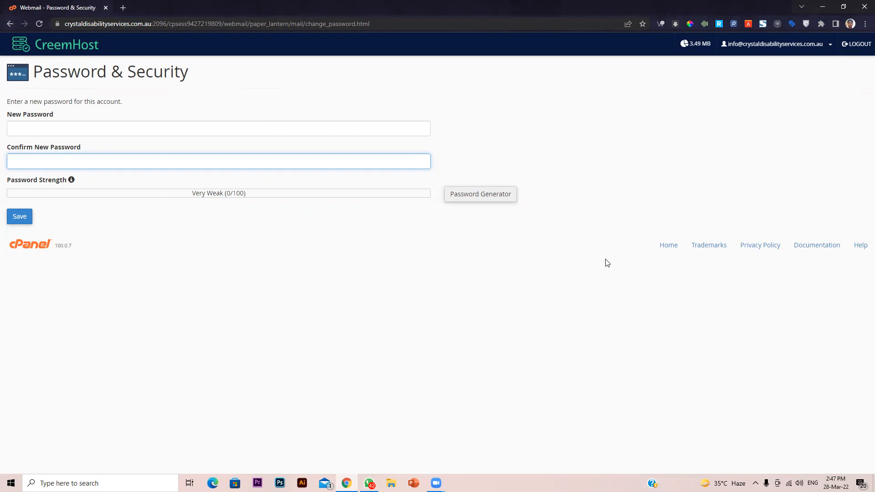